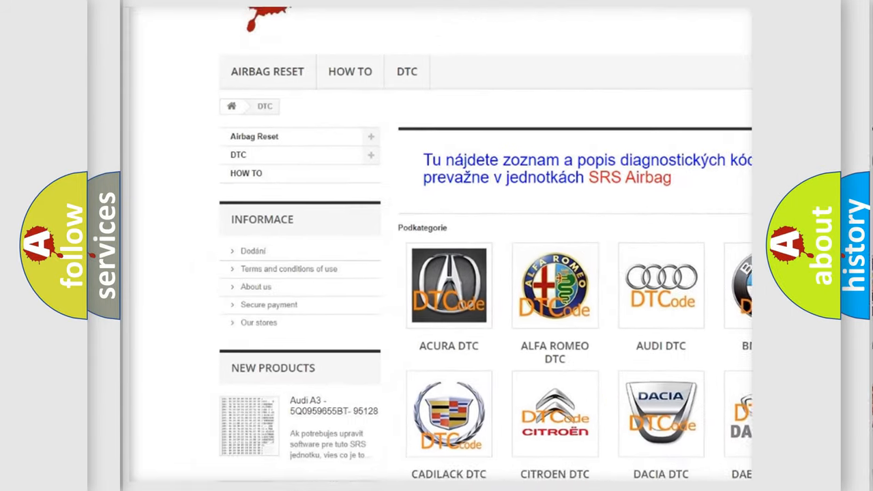
# Step: Scroll the DTC site past the car-brand logo grid to the B-code table
pyautogui.scroll(-3)
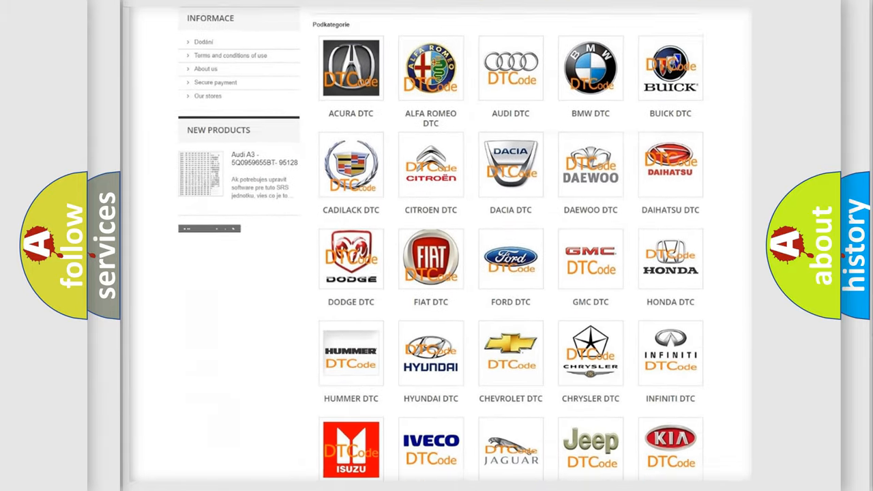
pyautogui.scroll(-3)
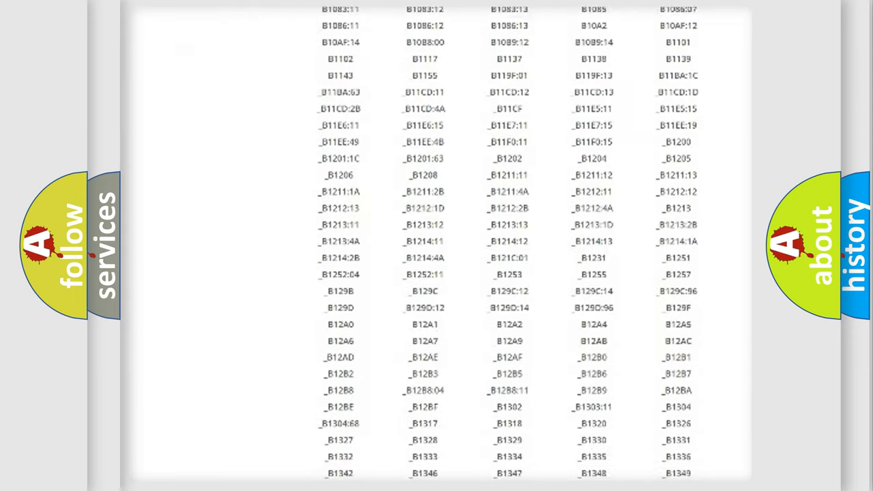
pyautogui.scroll(-3)
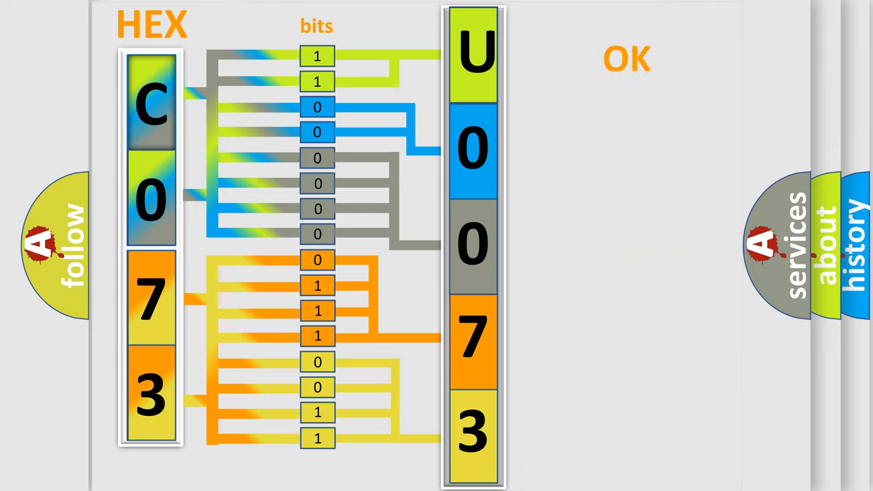
# Step: Advance the slide mapping hex C0 73 bit by bit into trouble code U0073
pyautogui.click(626, 58)
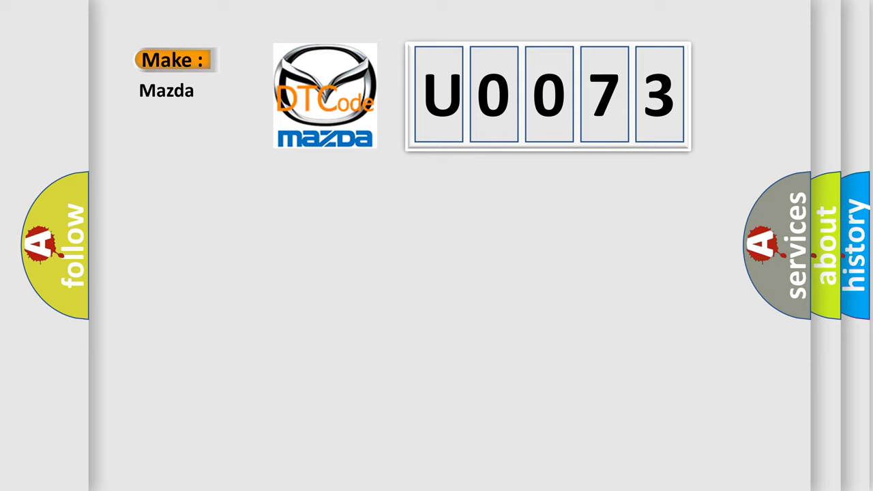